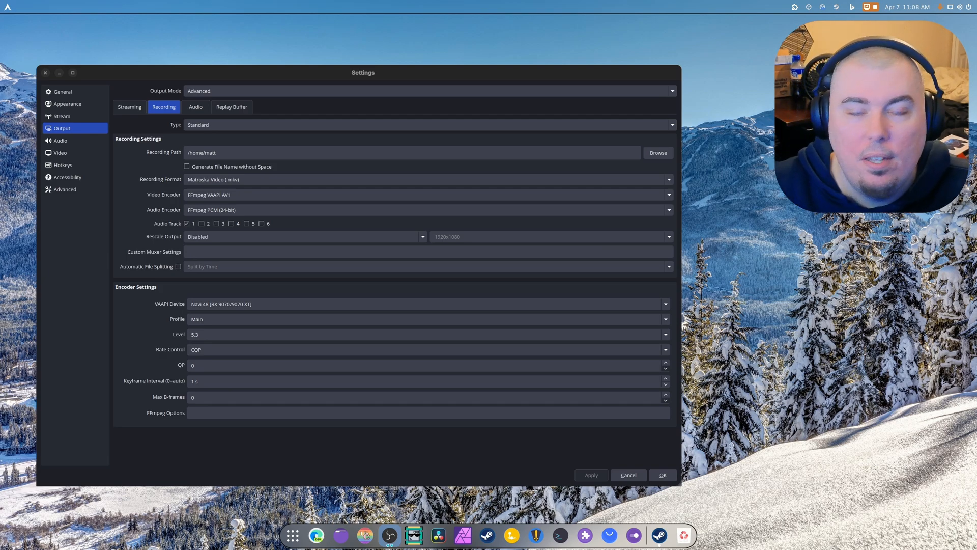
mouse_move(122, 301)
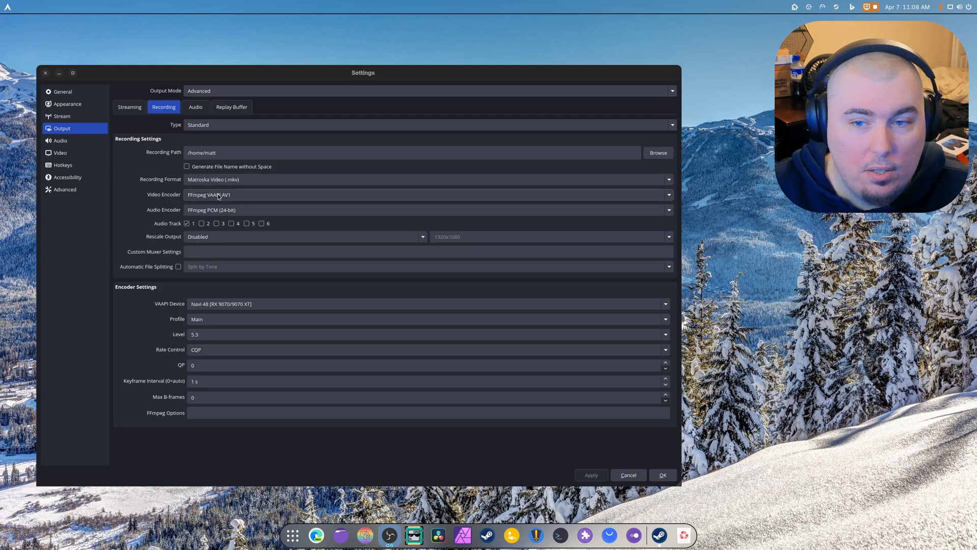
mouse_move(228, 202)
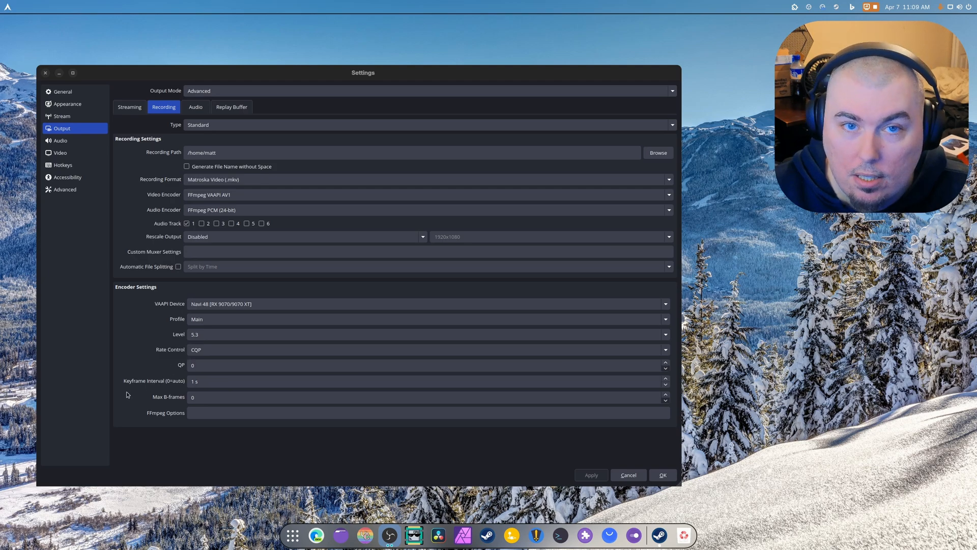
mouse_move(131, 391)
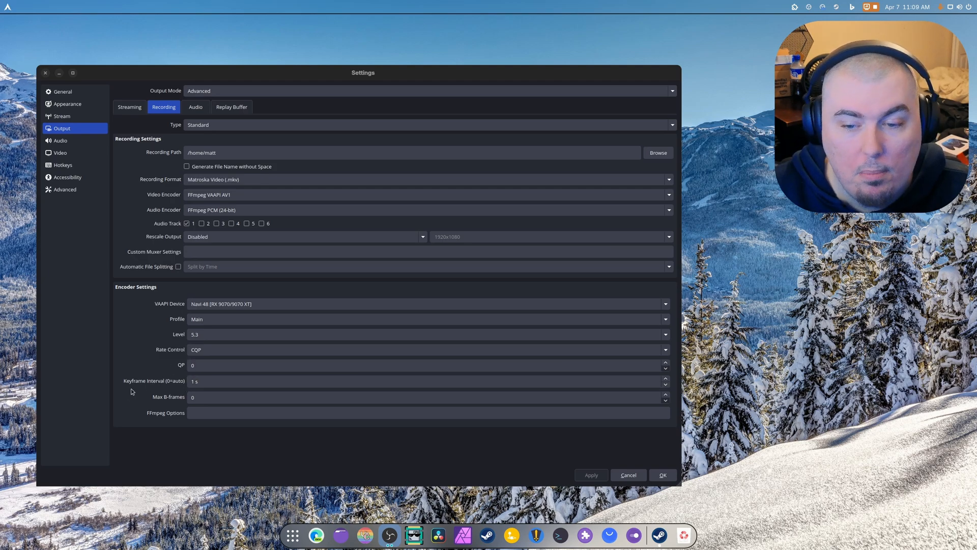
mouse_move(145, 206)
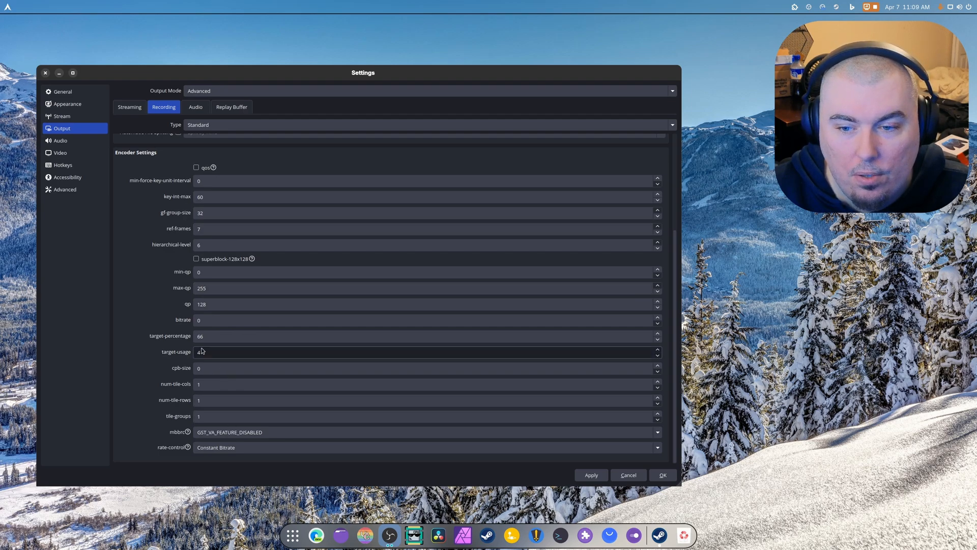
mouse_move(242, 365)
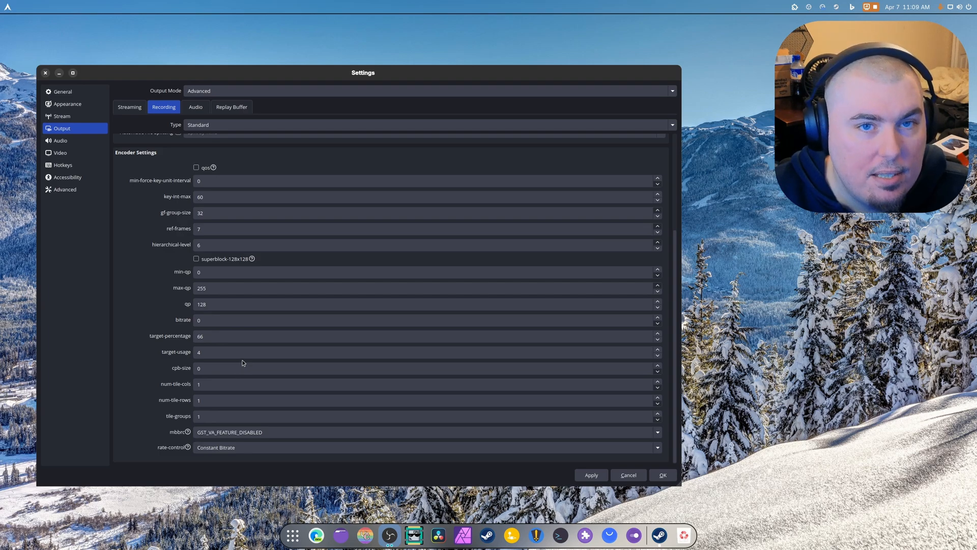
mouse_move(203, 359)
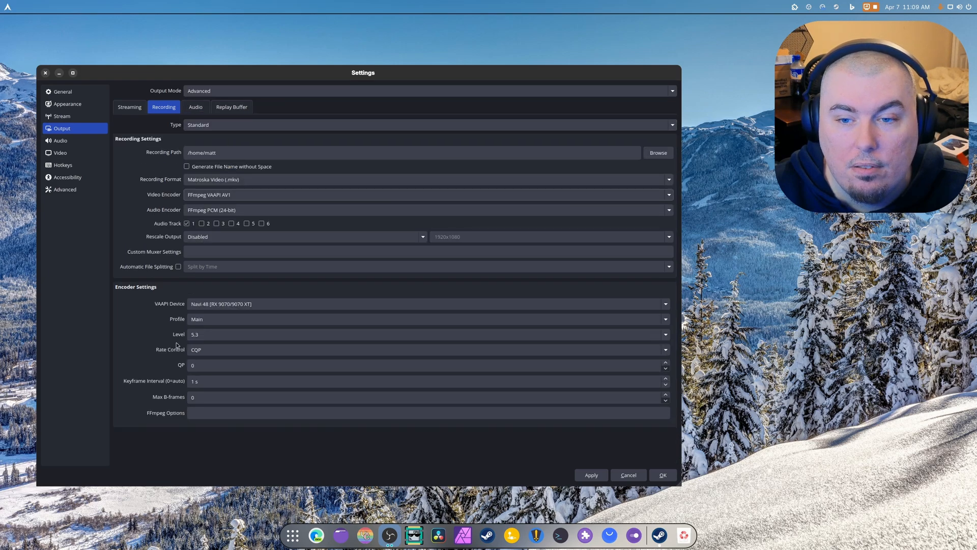
mouse_move(283, 182)
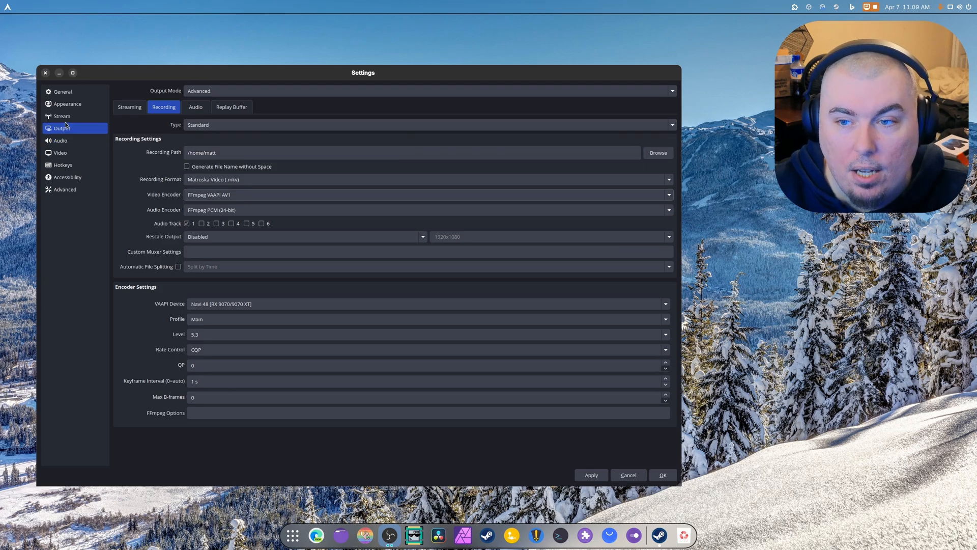
Show the Stream service settings, then return to the Output streaming settings (VAAPI AV1, 19000 Kbps VBR).
click(56, 115)
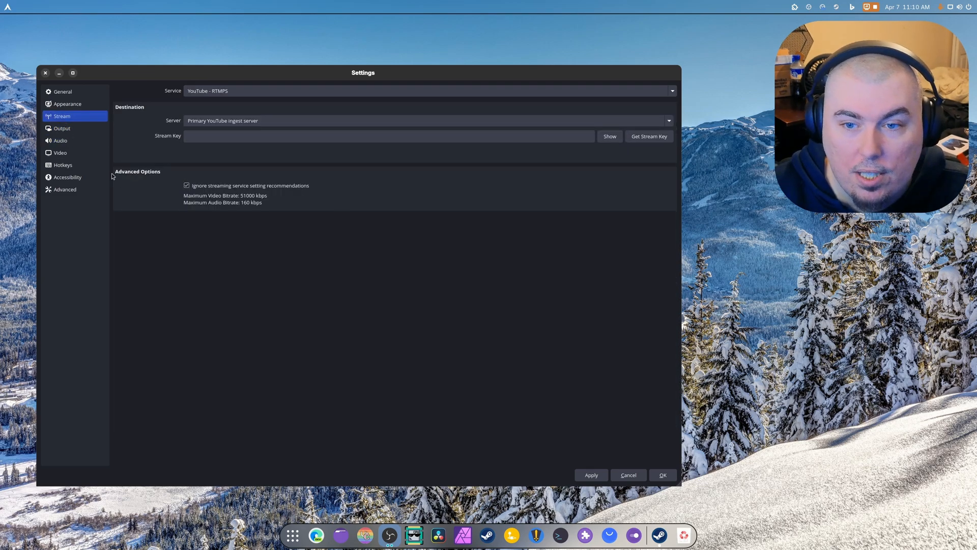
click(61, 128)
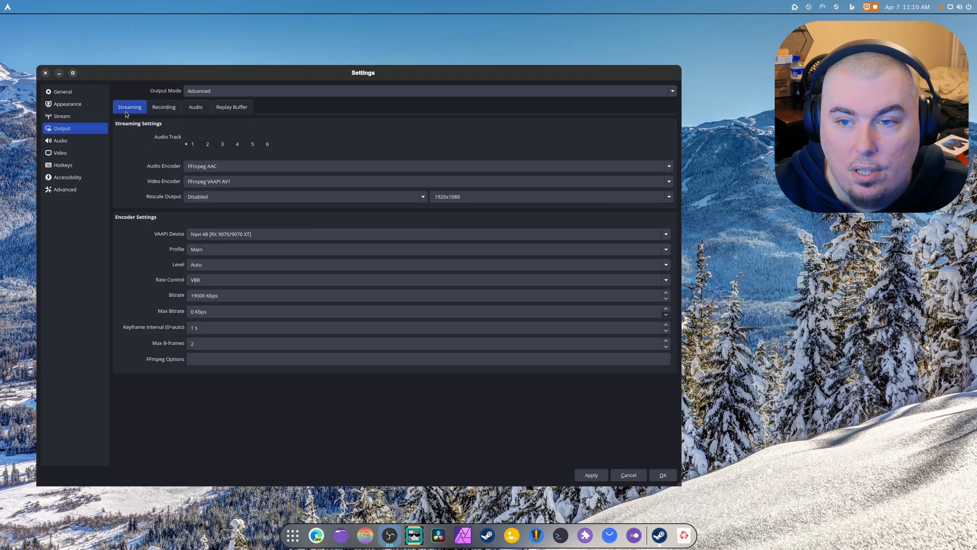
mouse_move(248, 284)
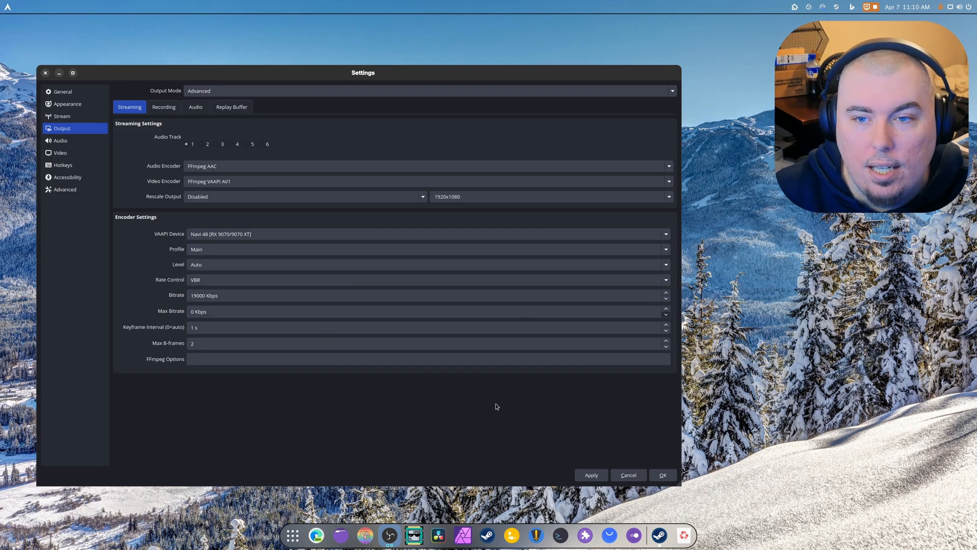
mouse_move(458, 389)
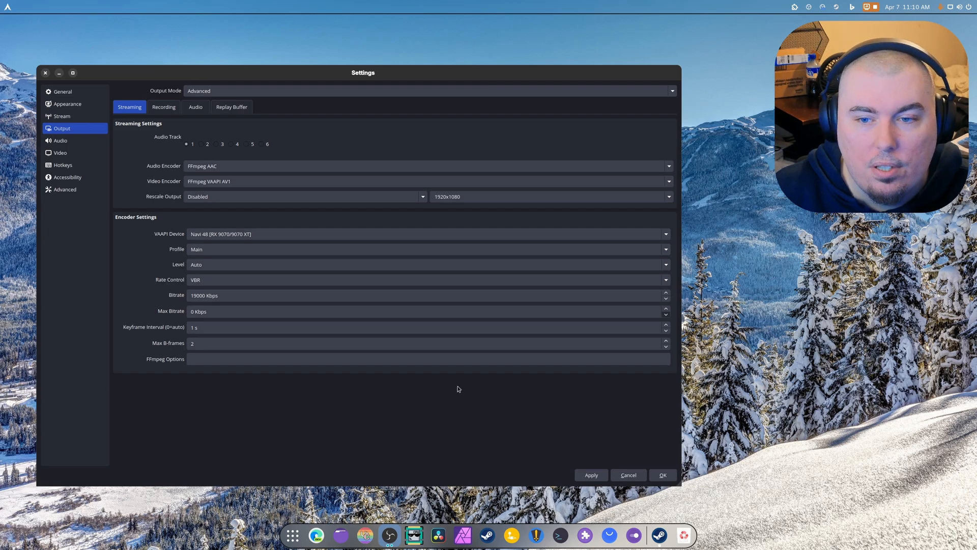
Return to the Recording output settings, close Settings with OK, and launch Microsoft Edge.
click(164, 107)
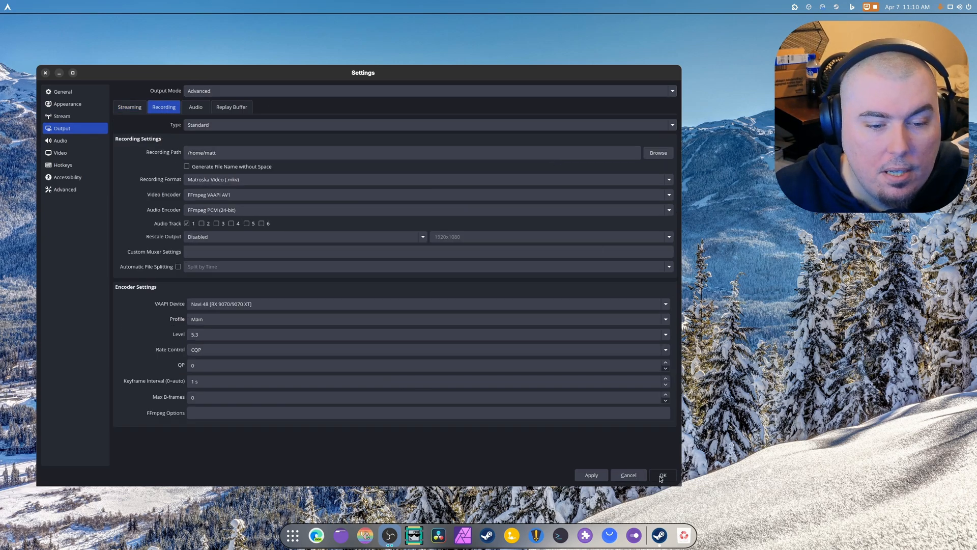
click(663, 474)
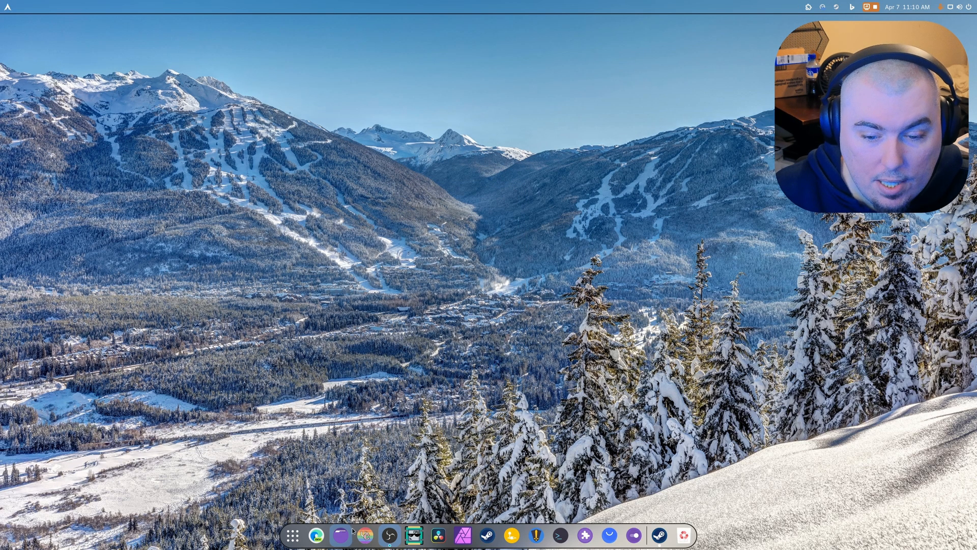
mouse_move(314, 533)
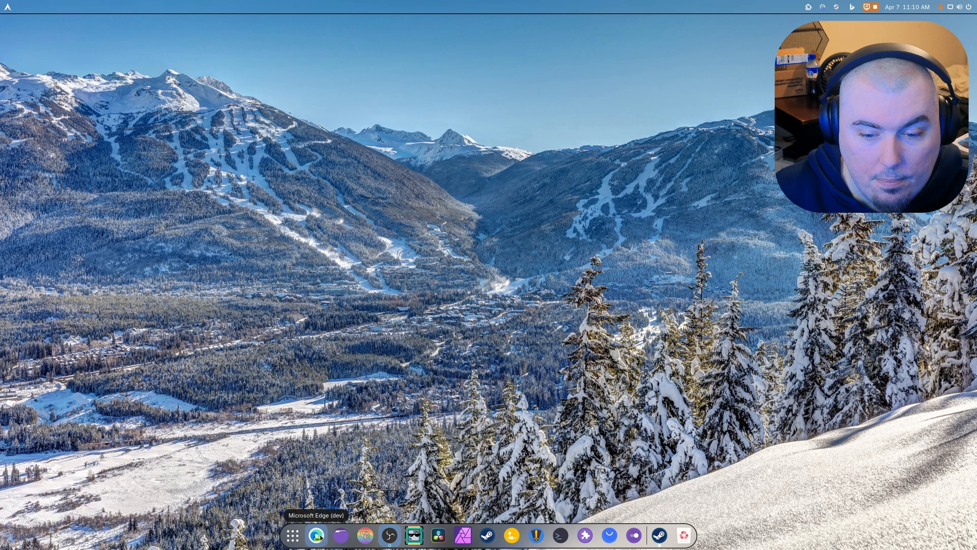
click(315, 536)
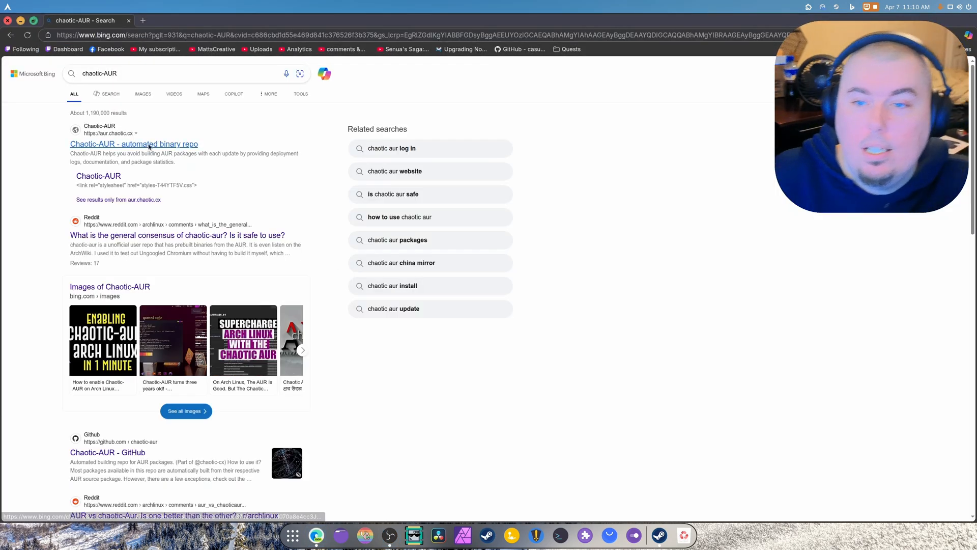
Open the Chaotic-AUR website (aur.chaotic.cx) from the Bing results.
click(135, 144)
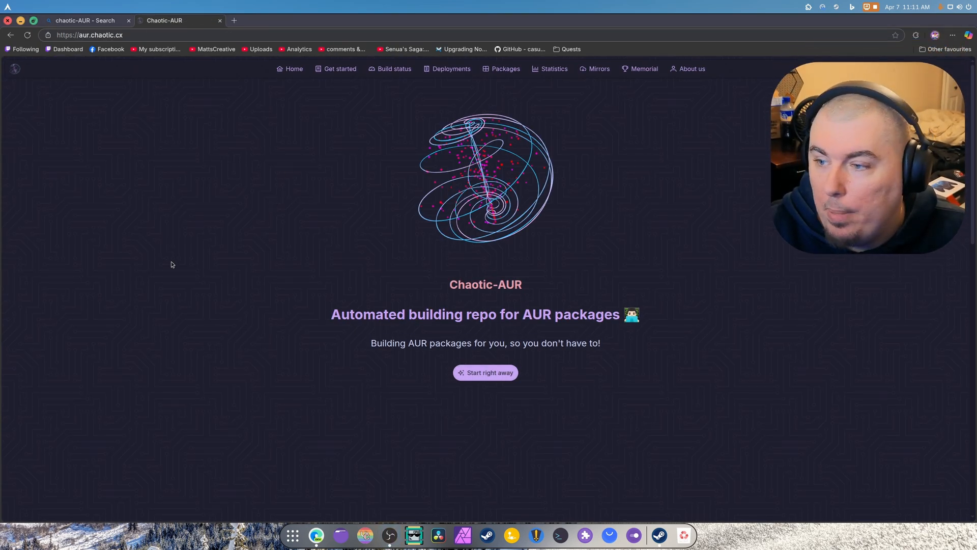
mouse_move(245, 242)
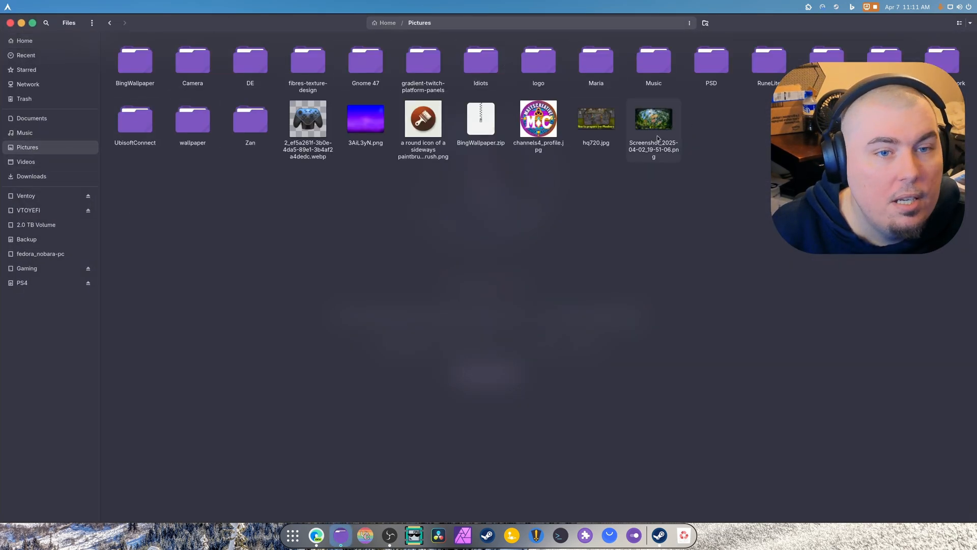
Browse the Screenshots folder inside Pictures, then go to Home and select the Videos folder.
double_click(653, 118)
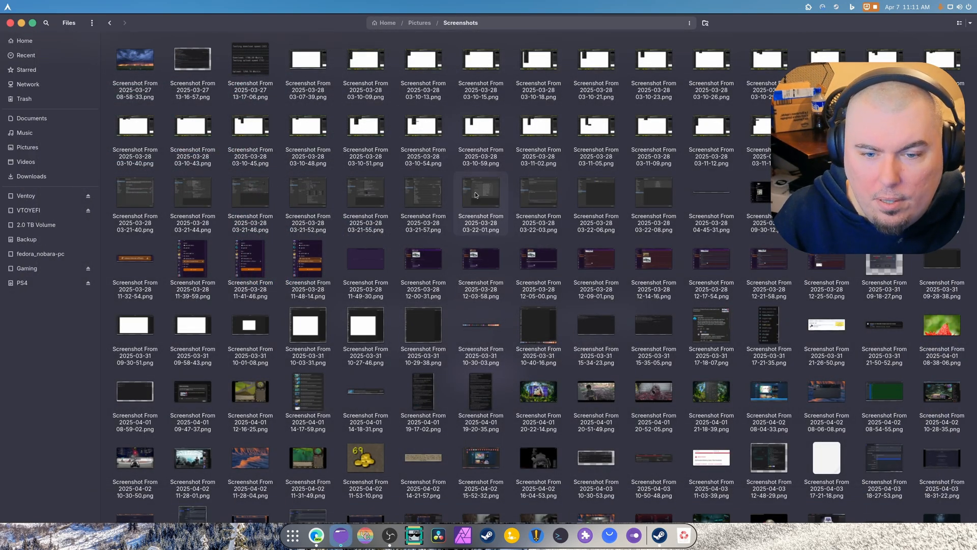
scroll(down, 3)
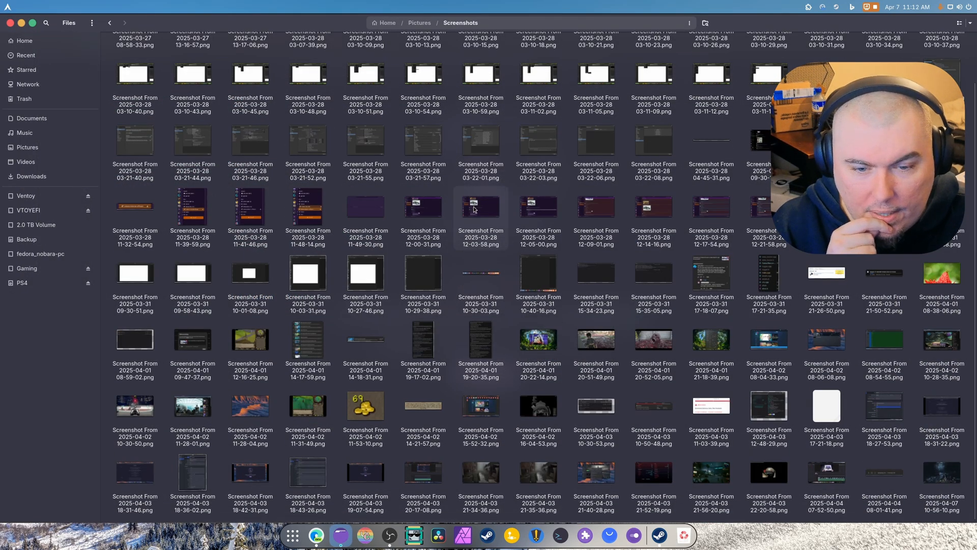
click(26, 162)
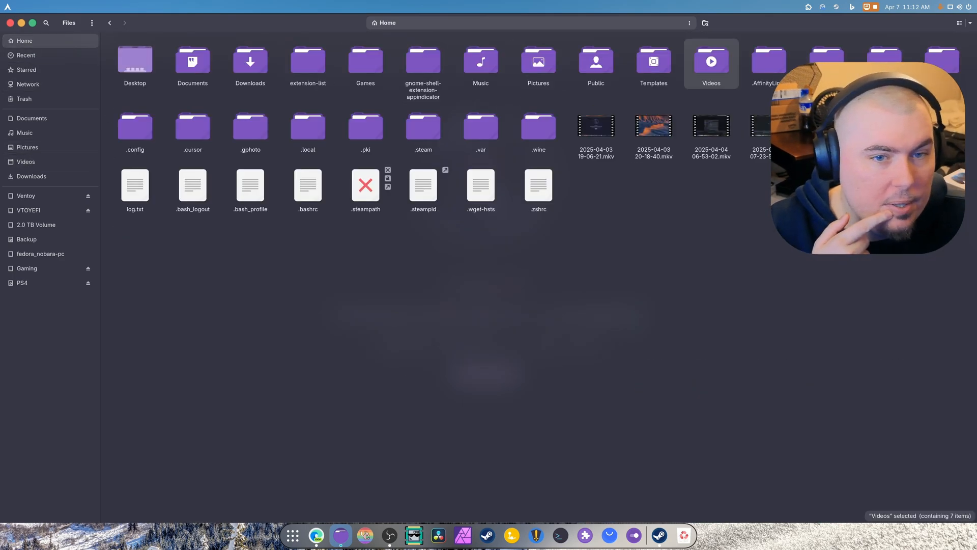
click(595, 127)
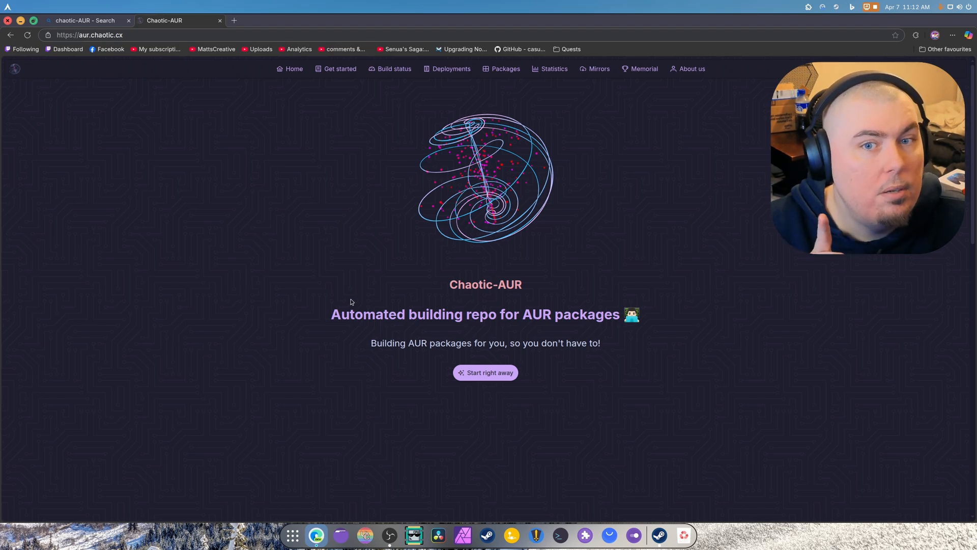
mouse_move(355, 297)
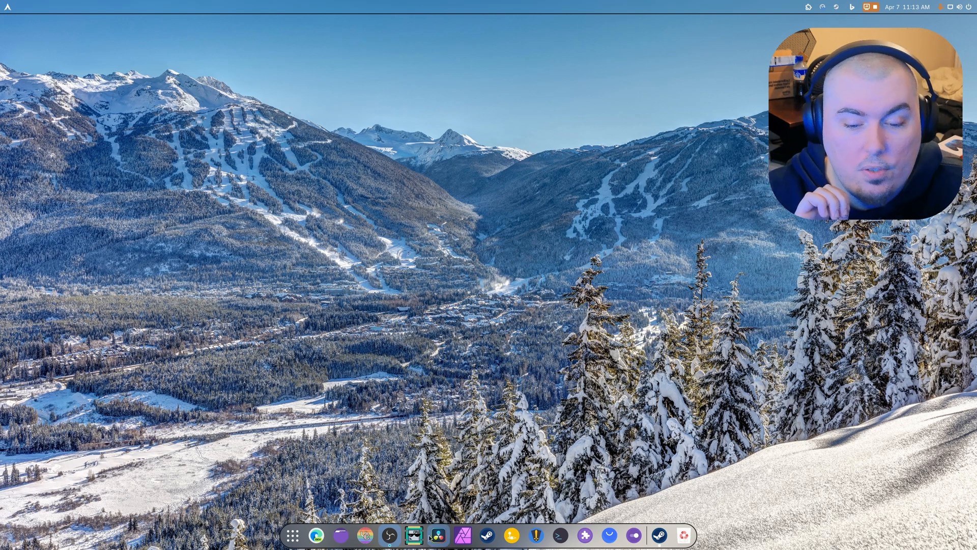
Show DaVinci Resolve's Memory and GPU preferences page under System.
click(417, 536)
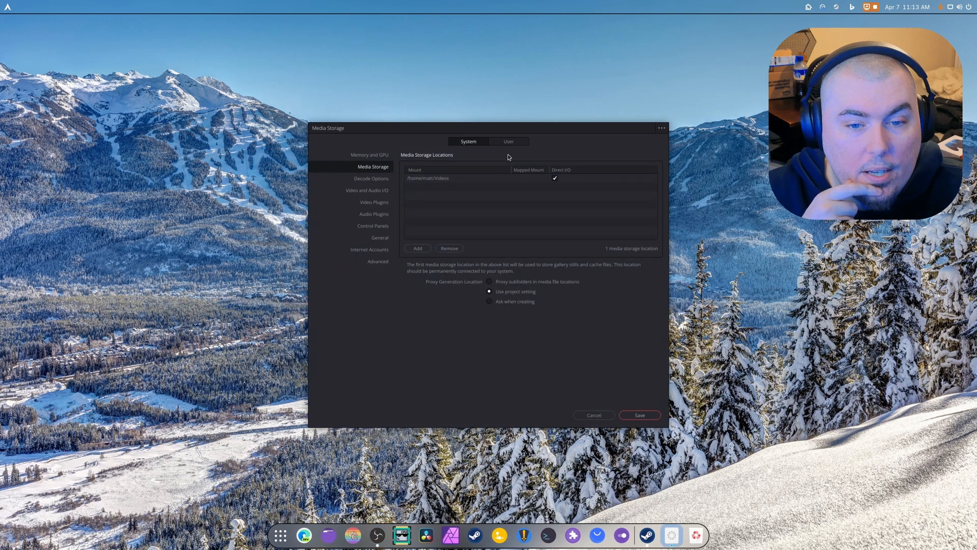
click(370, 155)
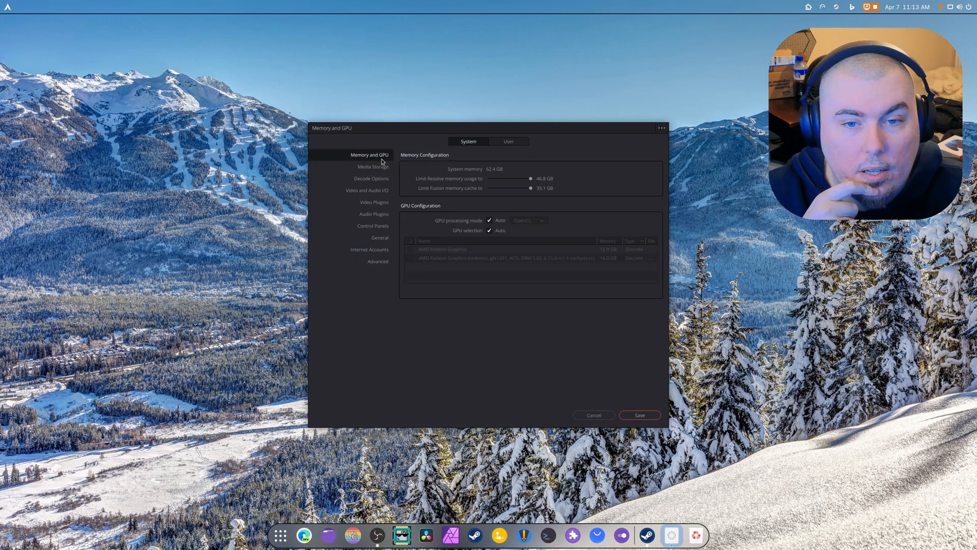
mouse_move(518, 229)
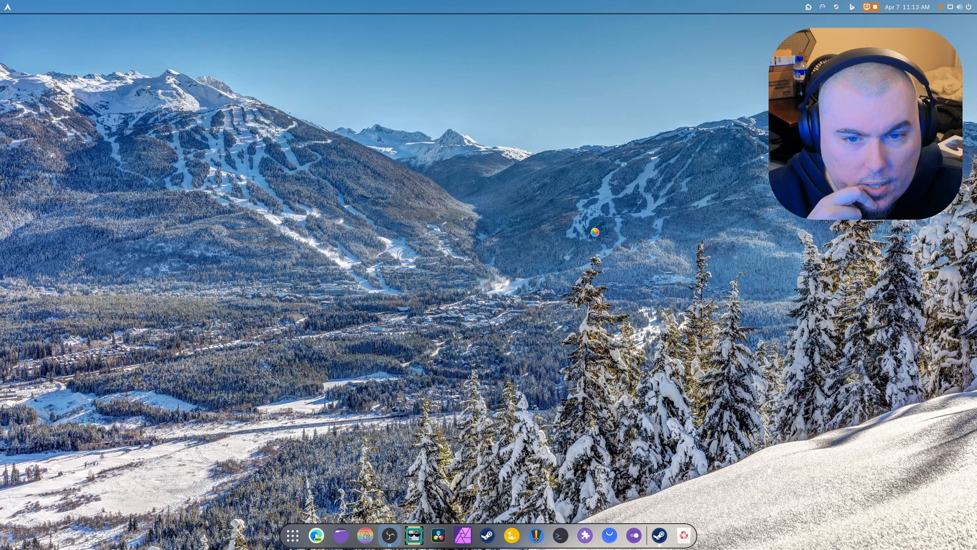
mouse_move(461, 187)
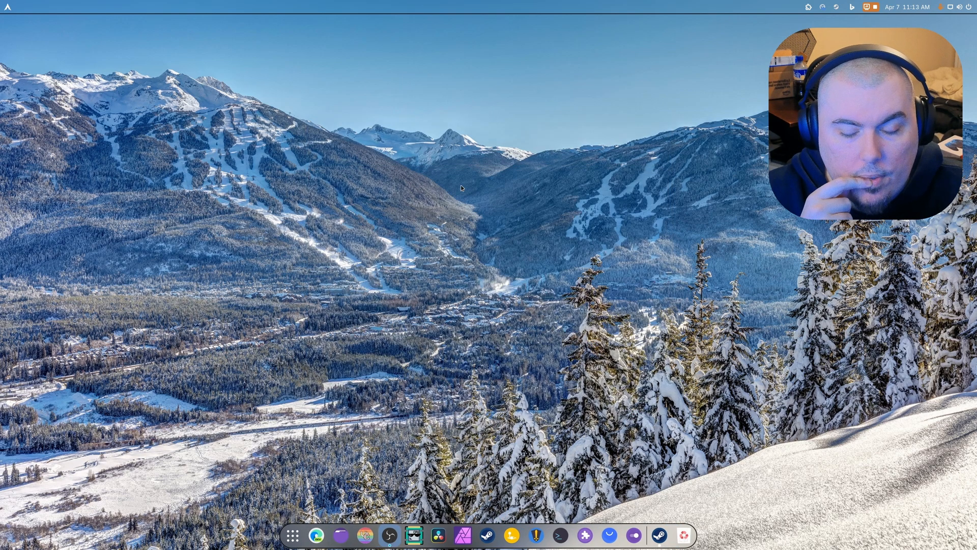
mouse_move(492, 277)
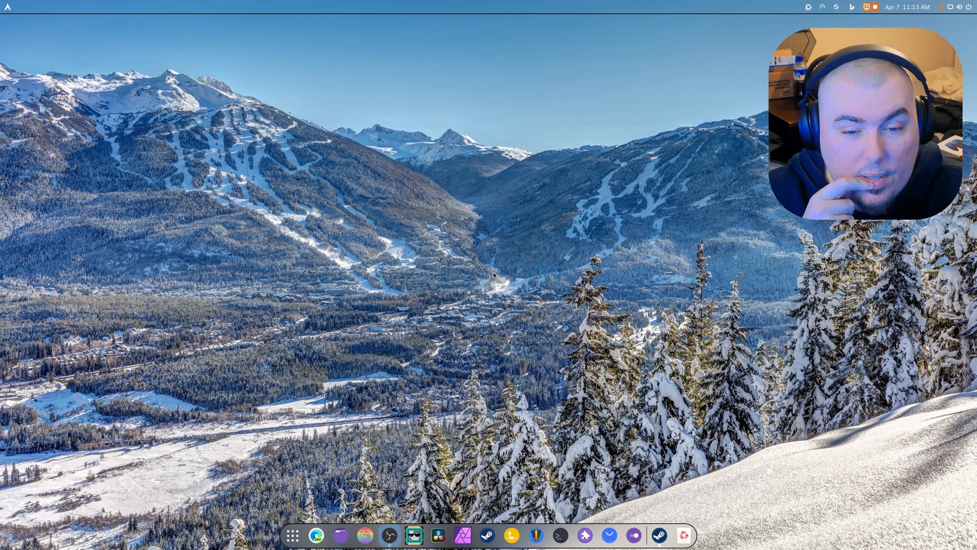
mouse_move(560, 537)
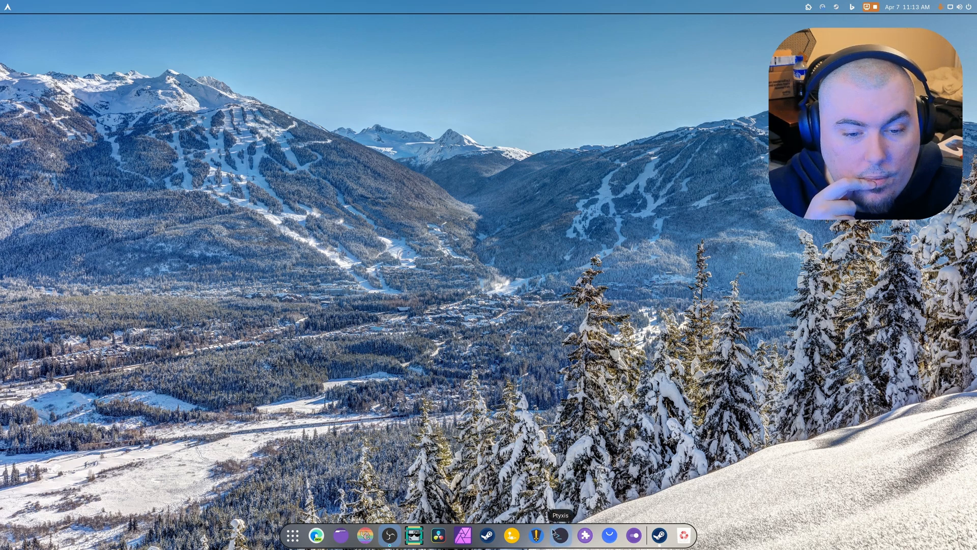
click(441, 547)
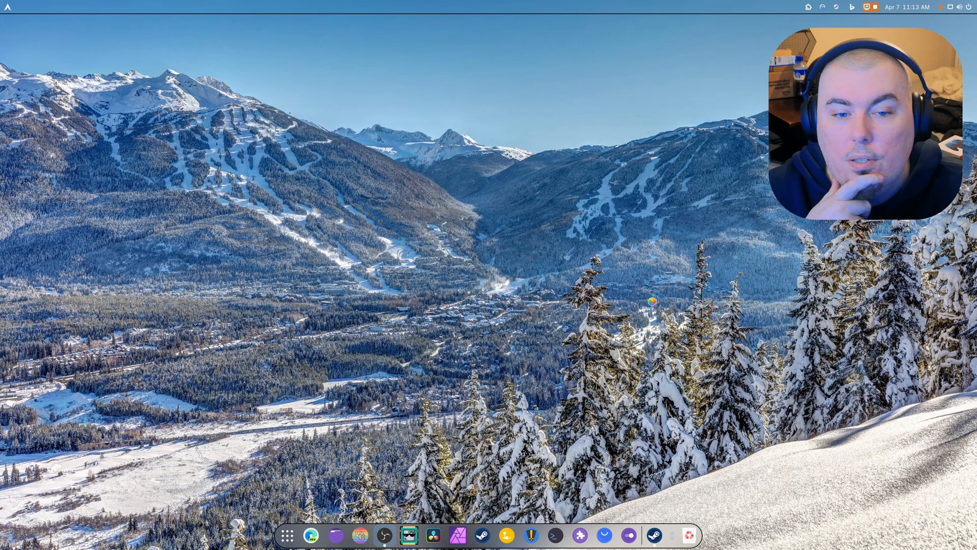
Bring the DaVinci Resolve project back to review the VAAPI H.265 render settings.
click(403, 538)
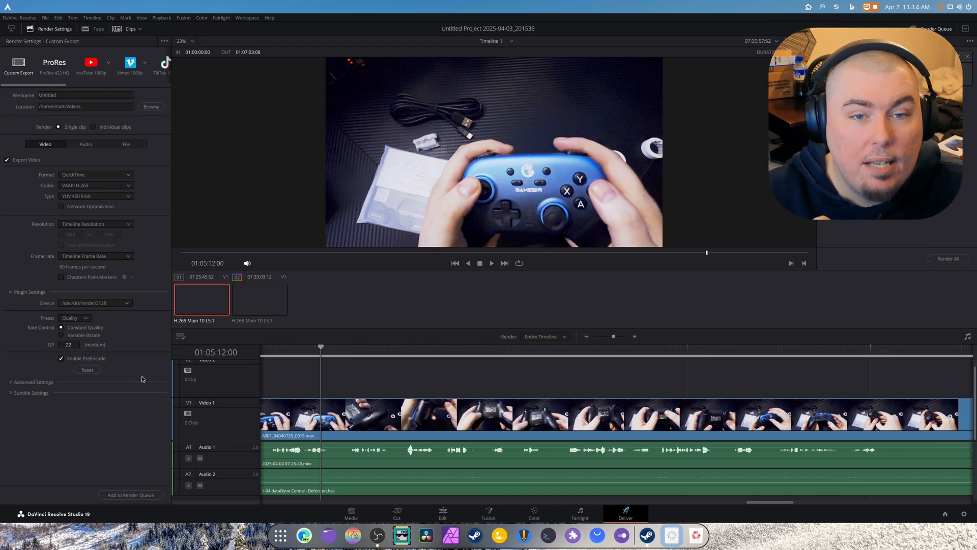
mouse_move(155, 373)
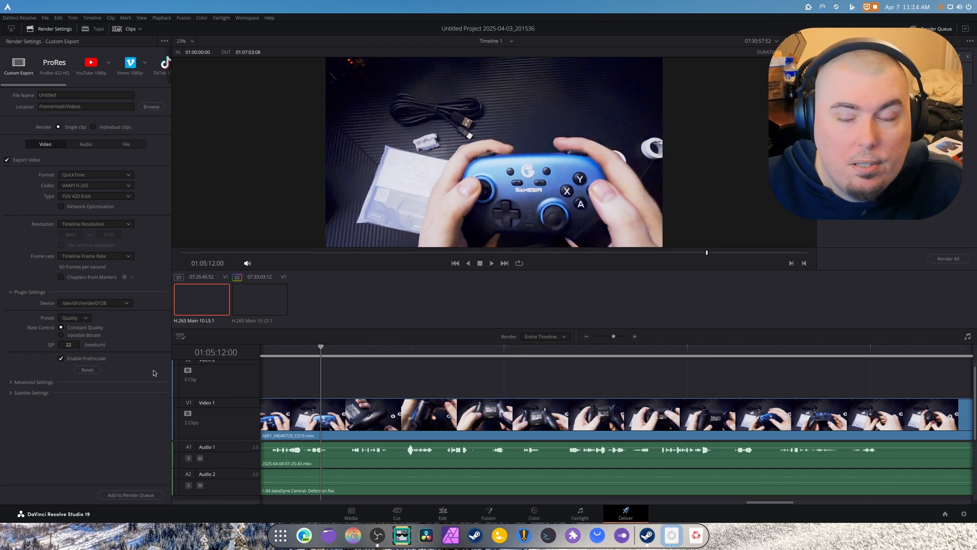
mouse_move(118, 407)
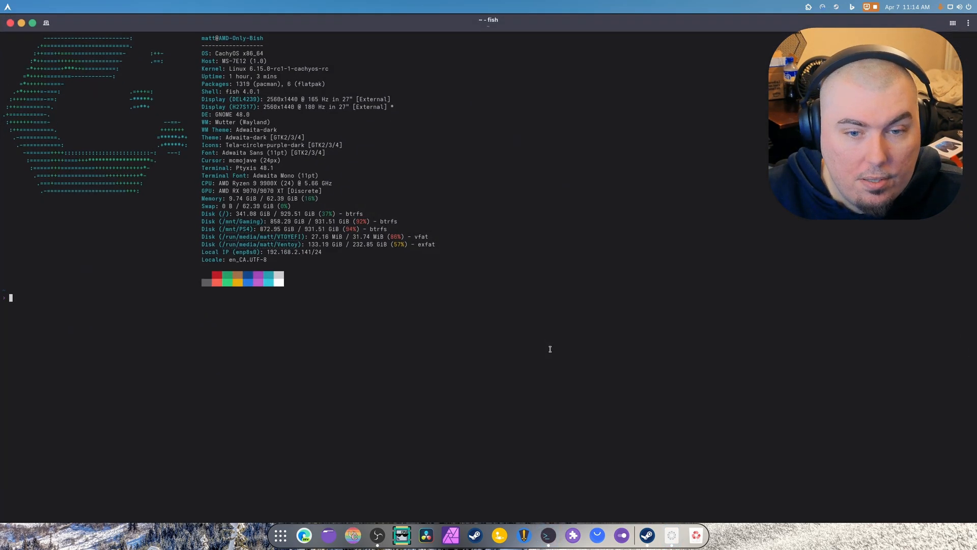
Run 'yay ffmpeg resolve' in the fish terminal to search for packages.
text(yay amd amf)
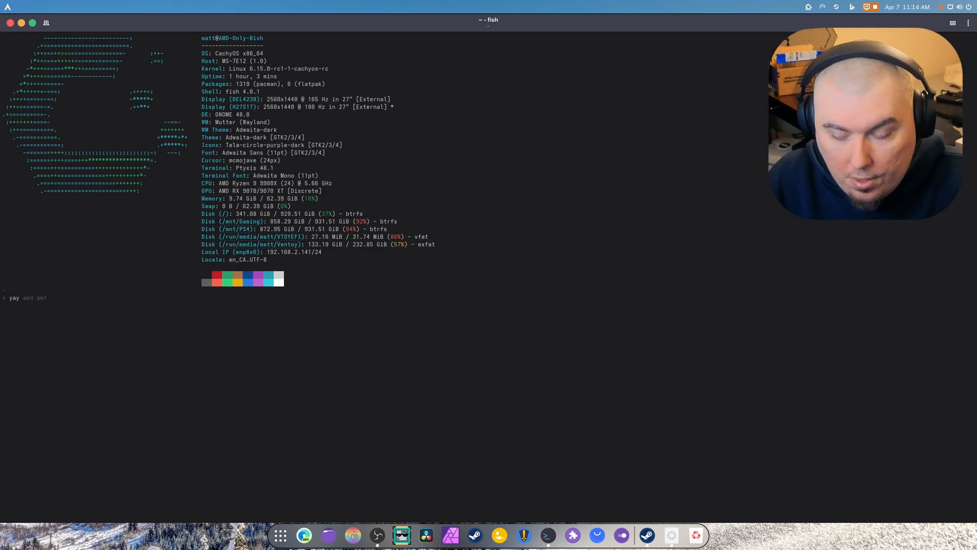
text(ffmpeg resolve)
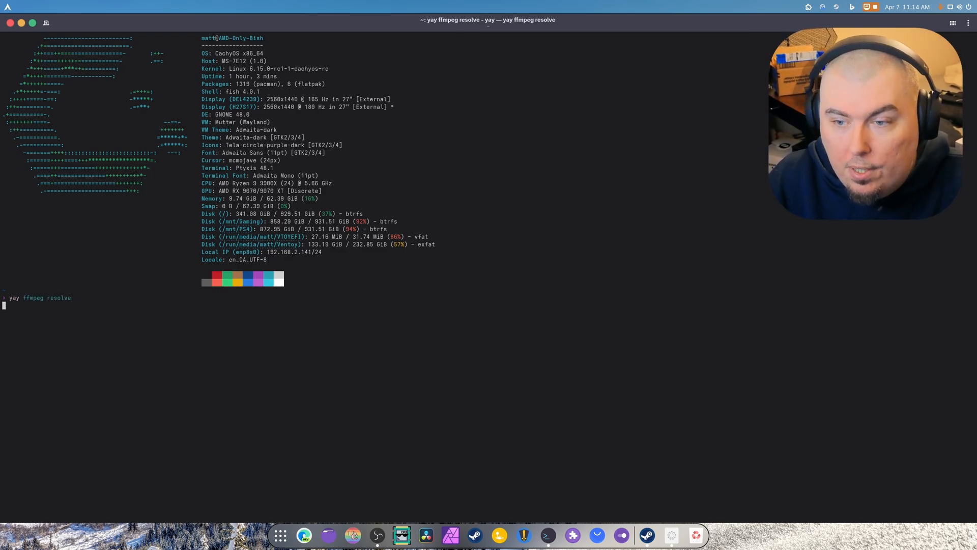
key(Return)
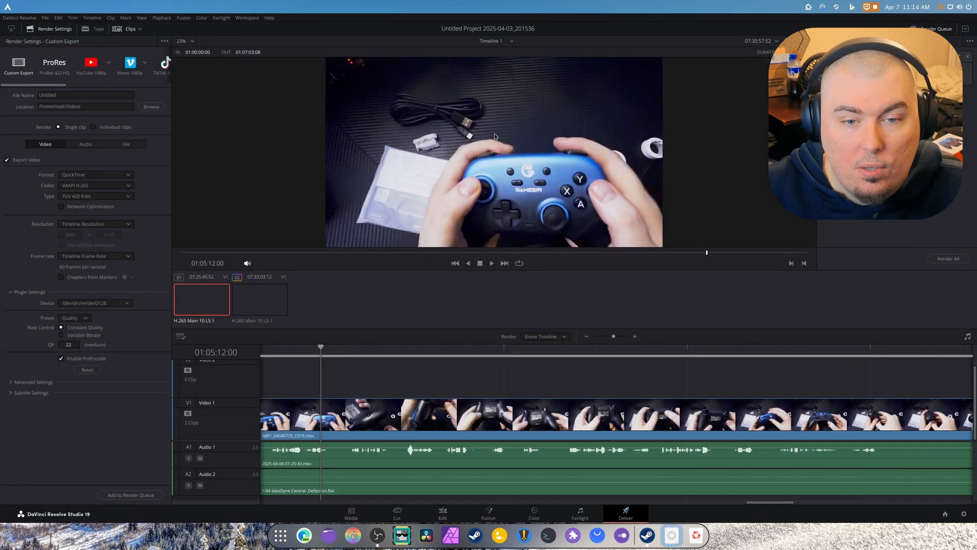
Set the export codec to H.265 with the VAAPI (FFmpeg) encoder.
click(96, 186)
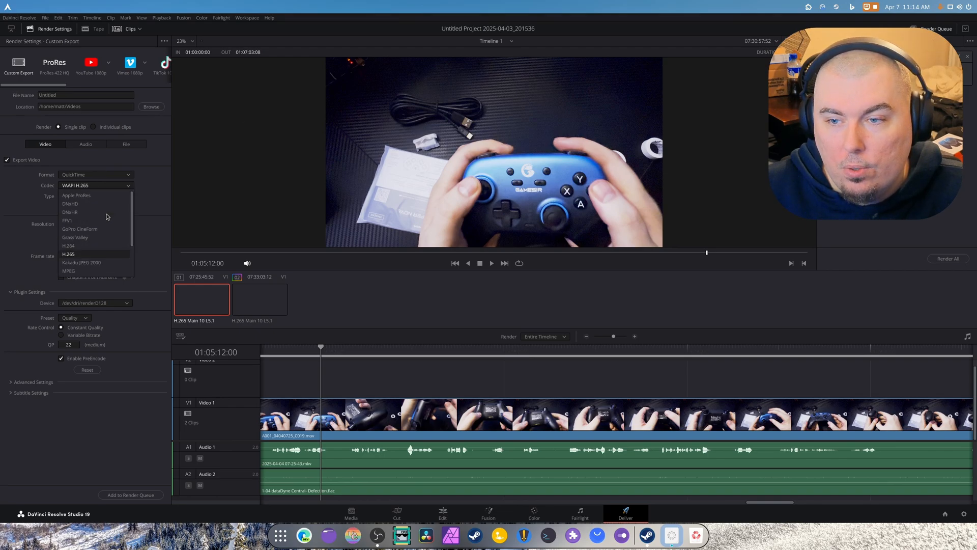
click(68, 254)
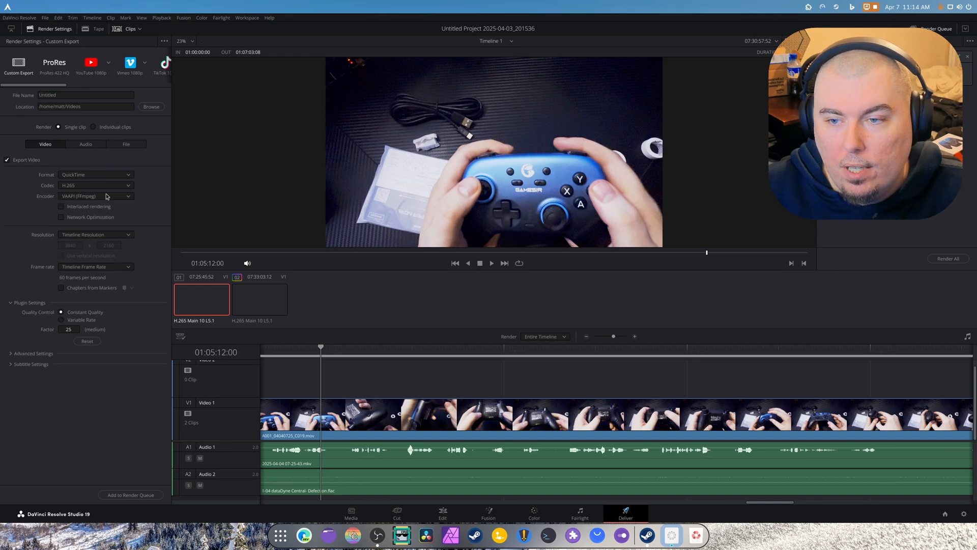
click(95, 196)
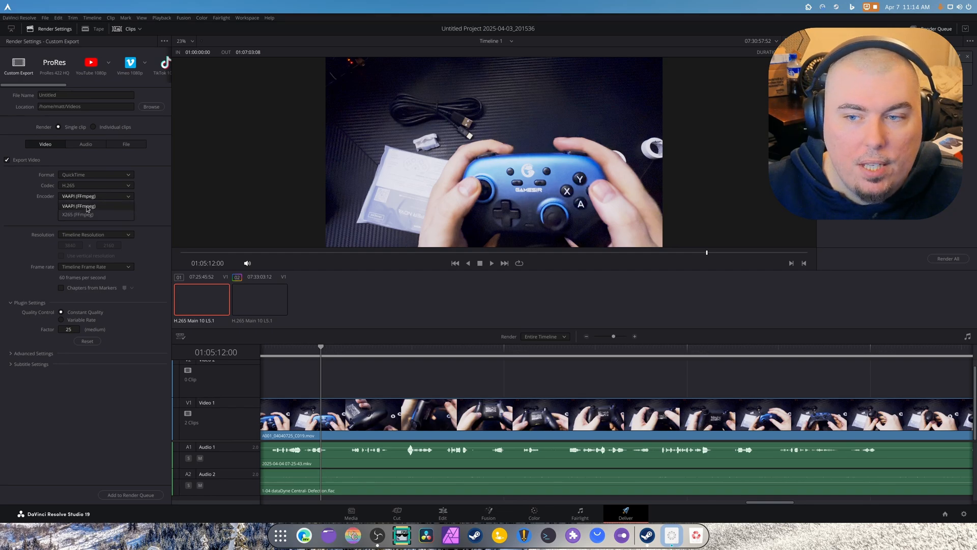
click(78, 206)
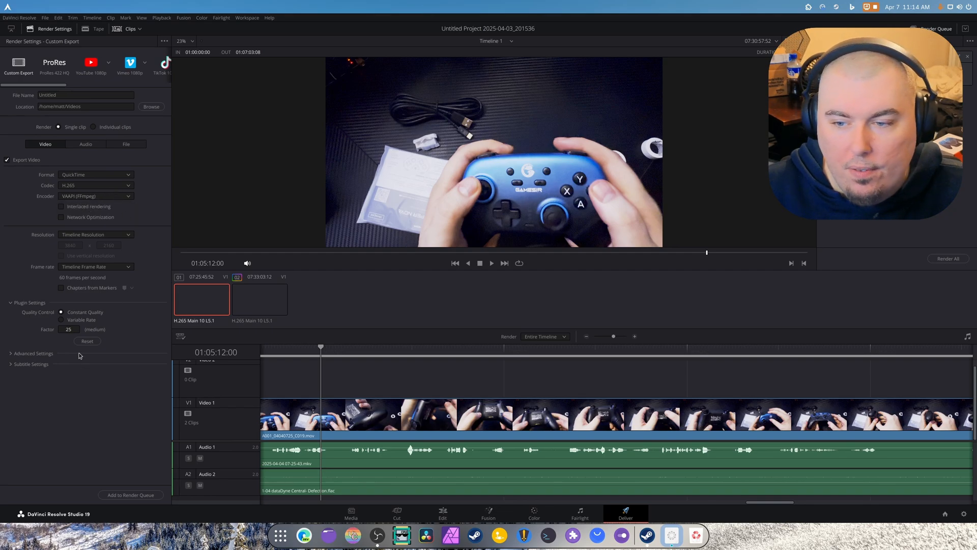
mouse_move(63, 320)
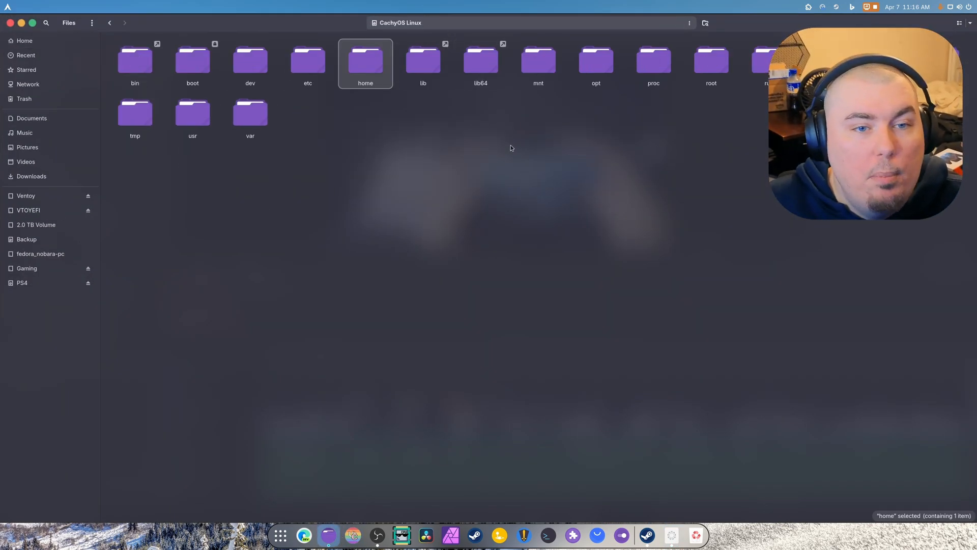
Drill into /opt/resolve/IOPlugins and select the vaapi_encoder.dvcp.bundle folder.
double_click(596, 60)
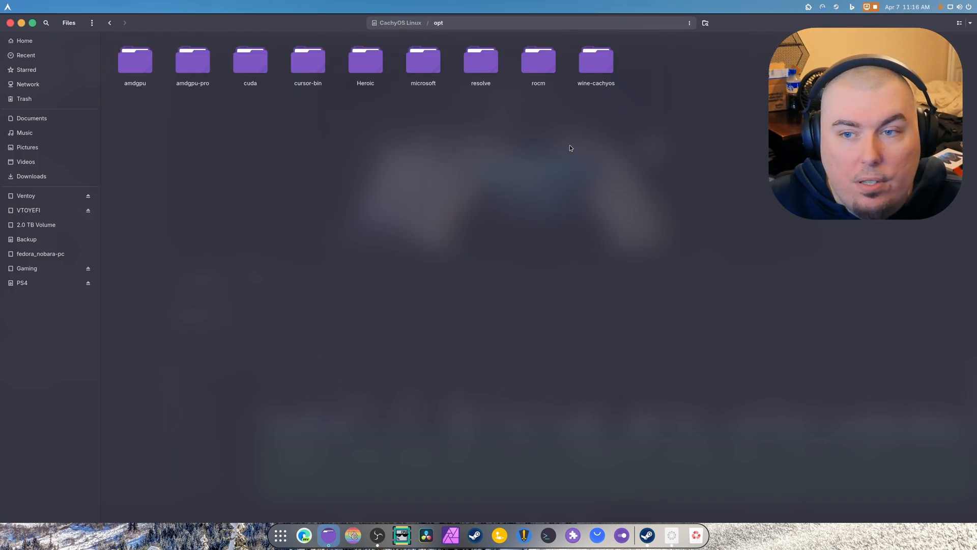
mouse_move(711, 173)
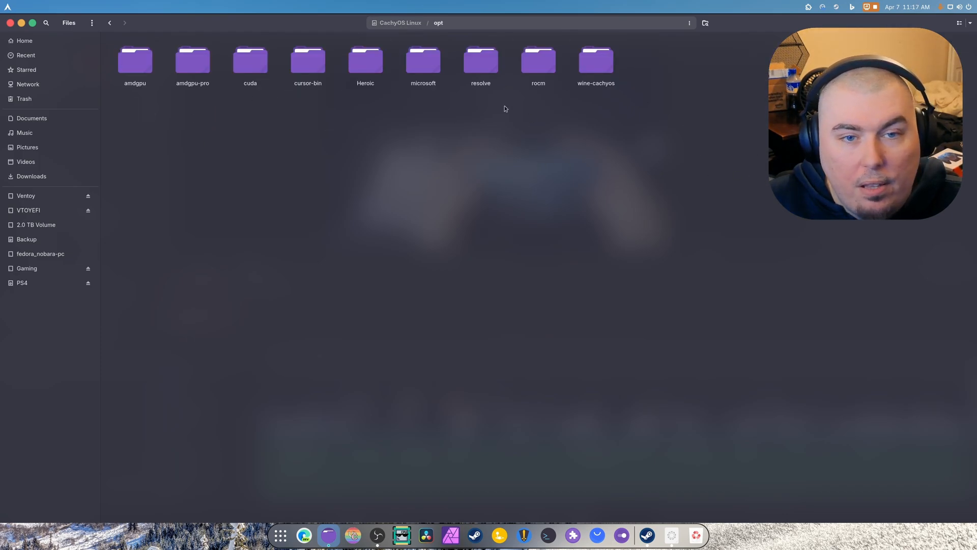
double_click(481, 59)
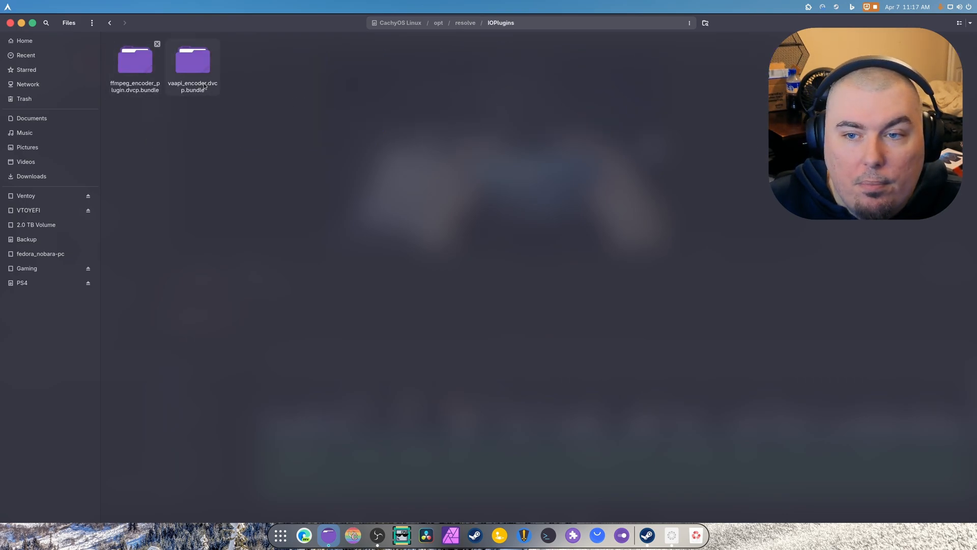
click(193, 61)
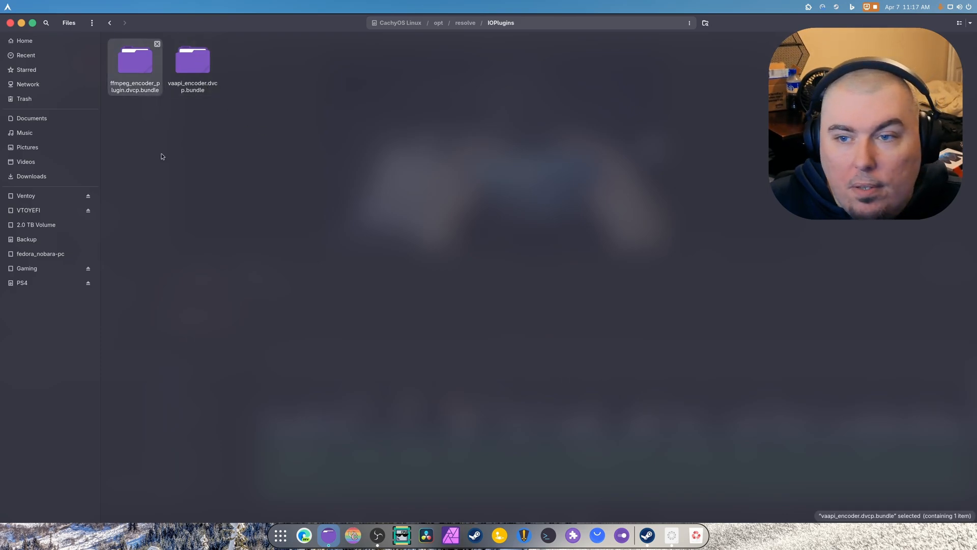
click(134, 60)
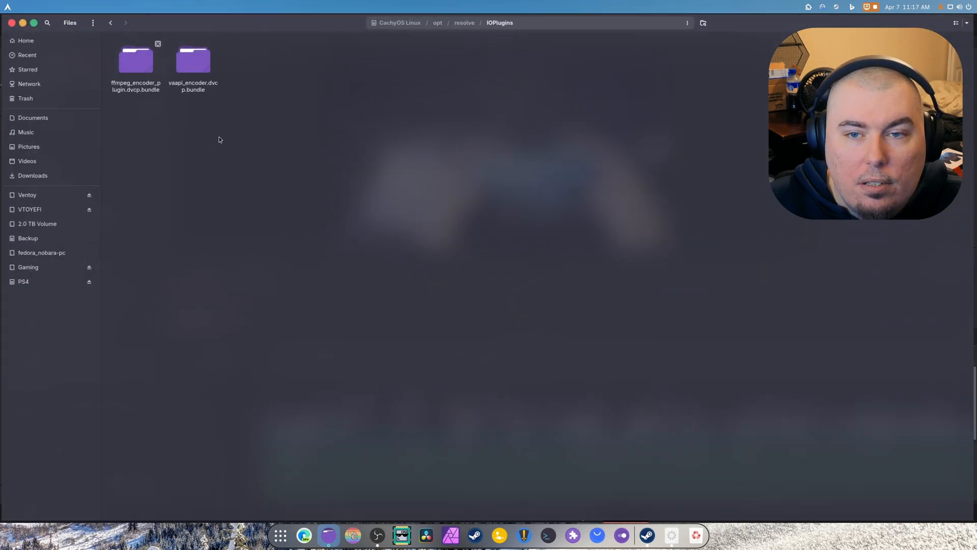
Enter the bundle's Contents/Linux-x86-64 folder and select the vaapi_encoder.dvcp plugin file.
double_click(191, 59)
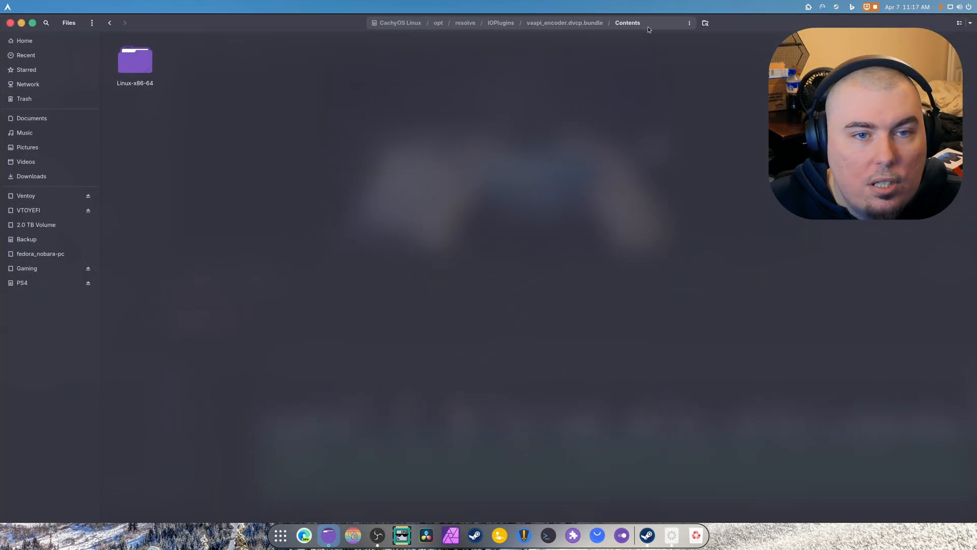
double_click(134, 60)
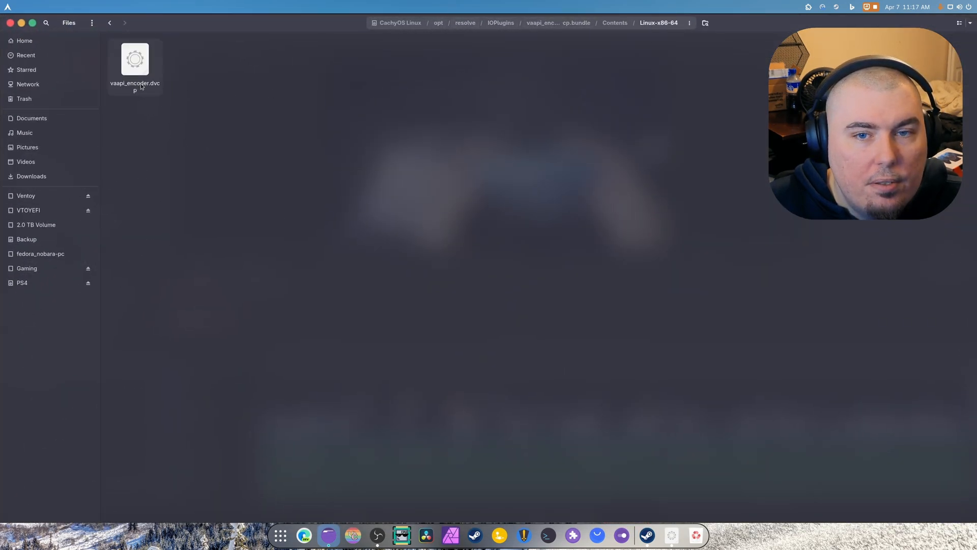
click(135, 59)
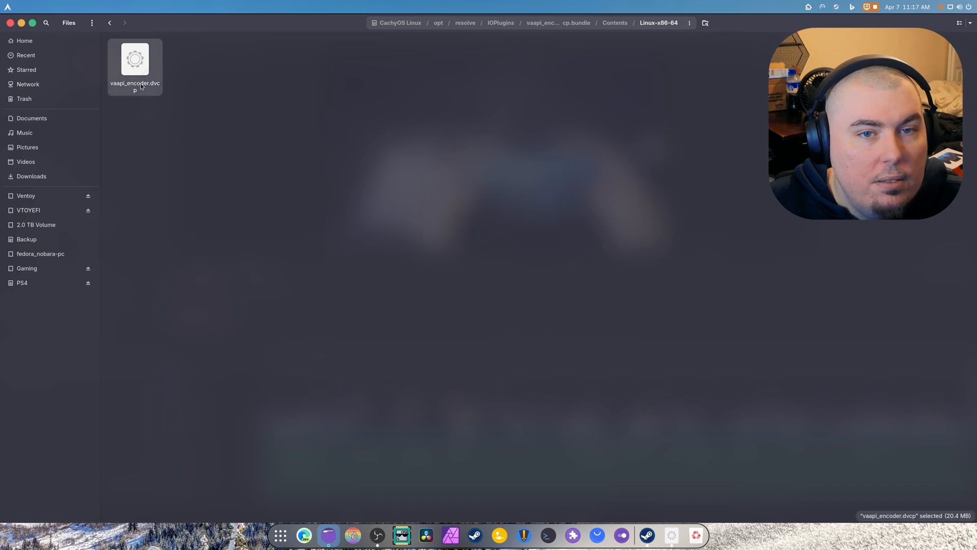
mouse_move(332, 68)
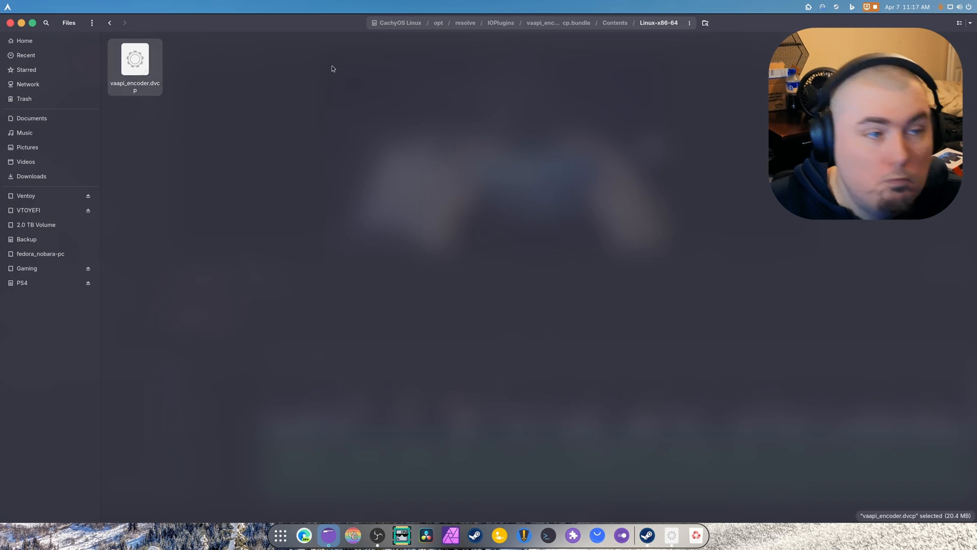